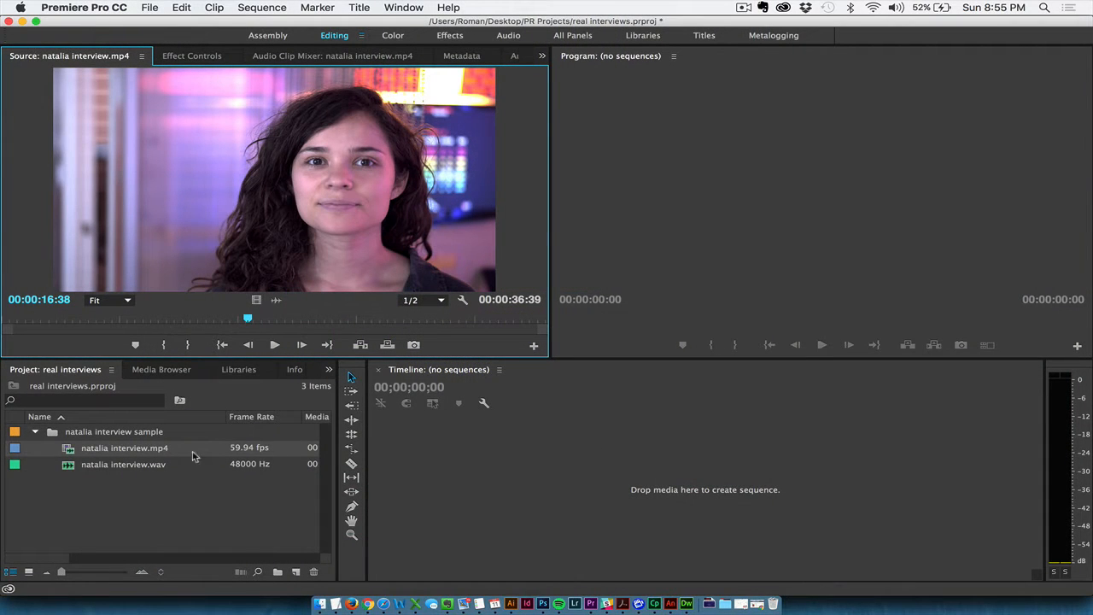
# Load the natalia interview video in the Source Monitor and play part of it.
pyautogui.doubleClick(124, 448)
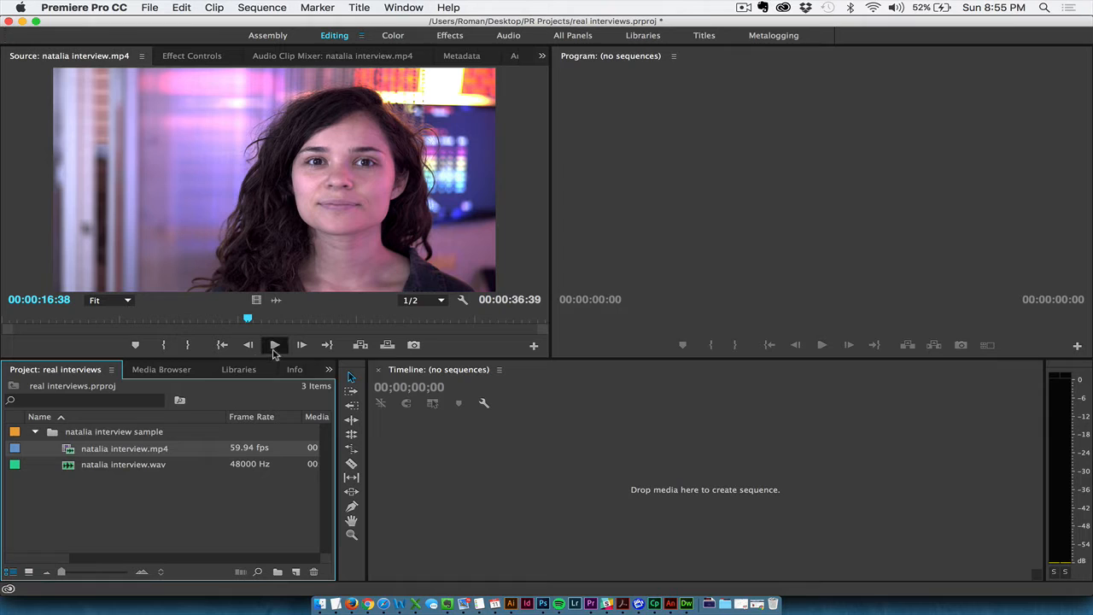
pyautogui.click(274, 344)
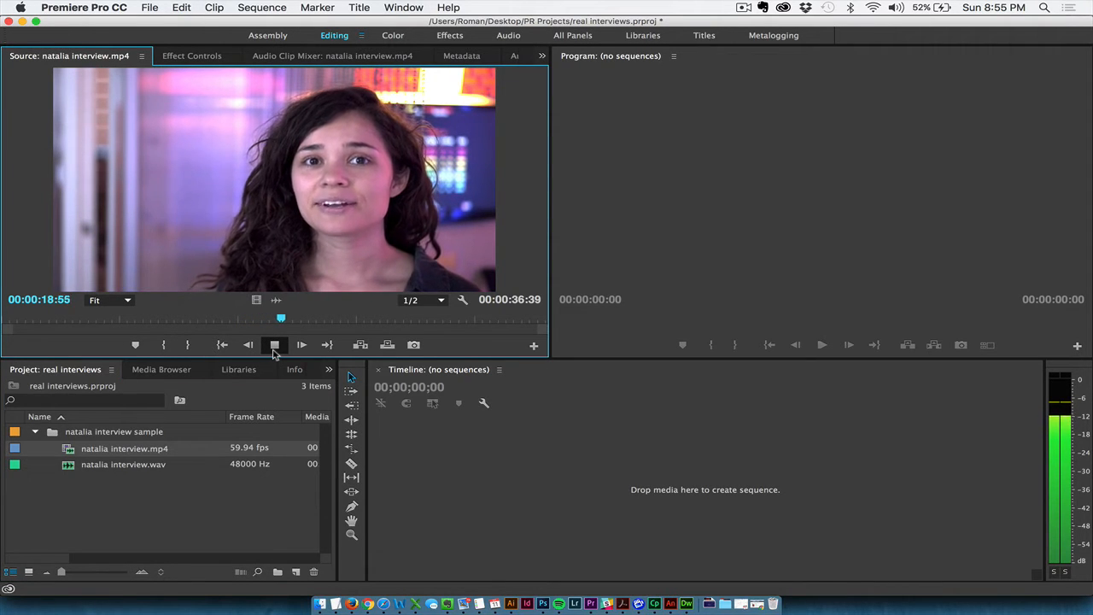
pyautogui.click(301, 345)
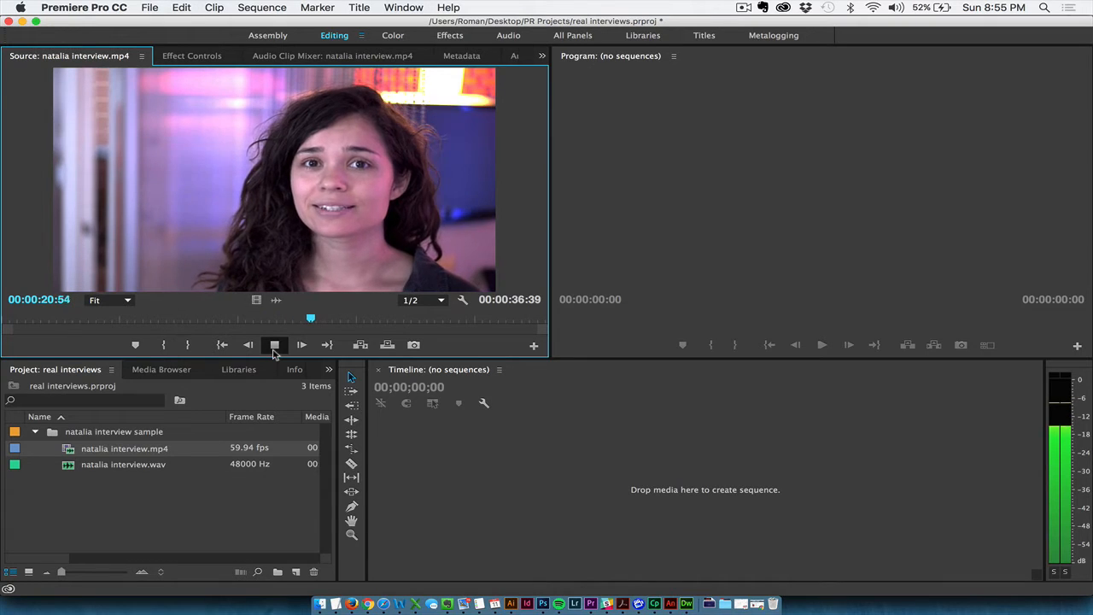
pyautogui.click(274, 345)
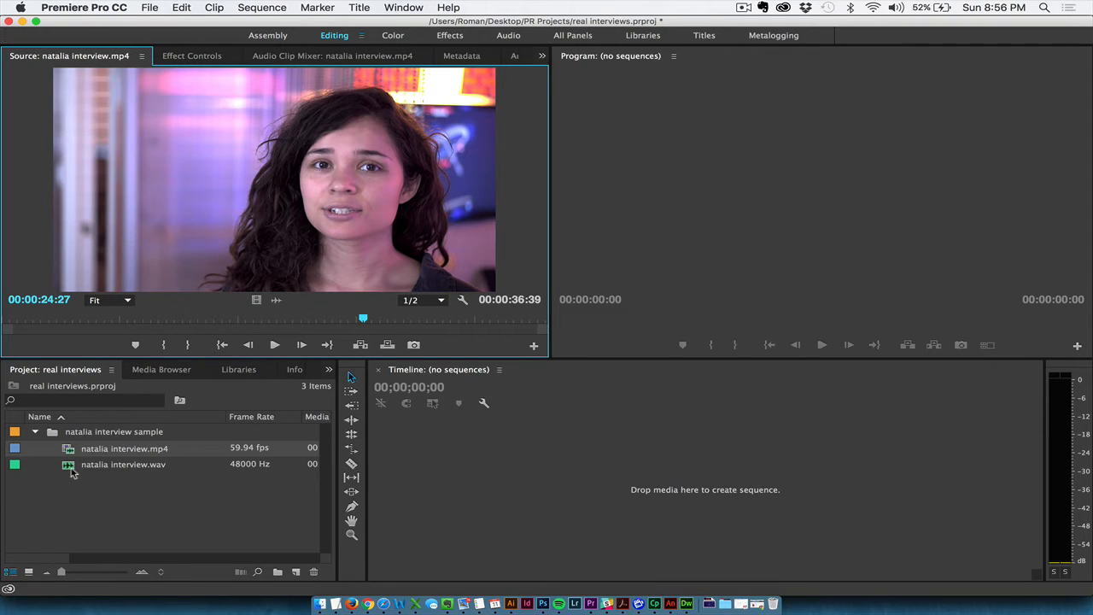
# Load natalia interview.wav in the Source Monitor and play a few seconds of it.
pyautogui.doubleClick(122, 464)
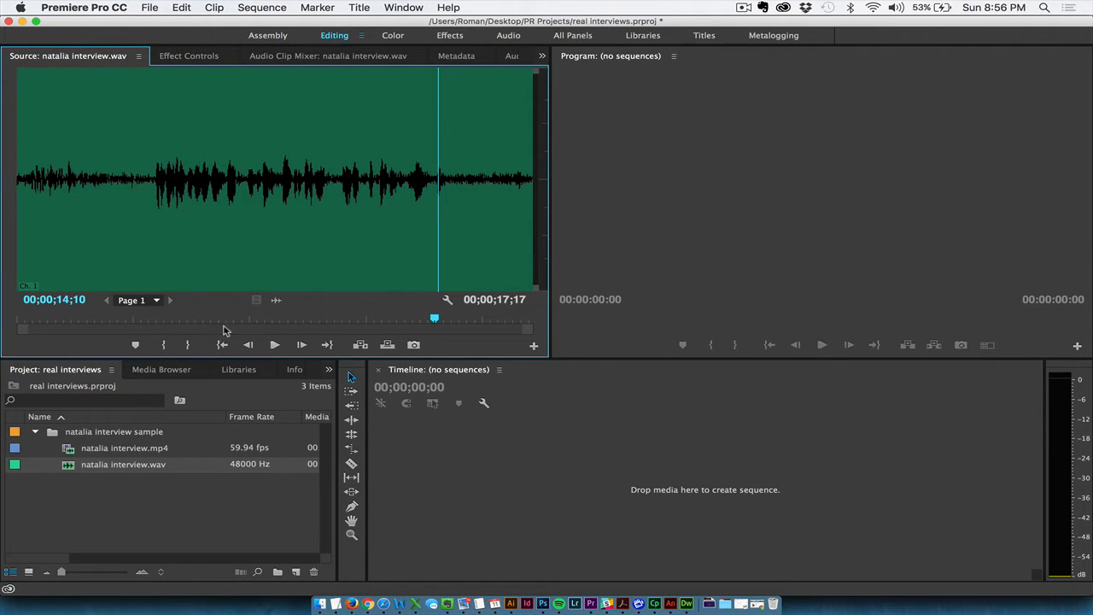
pyautogui.click(274, 345)
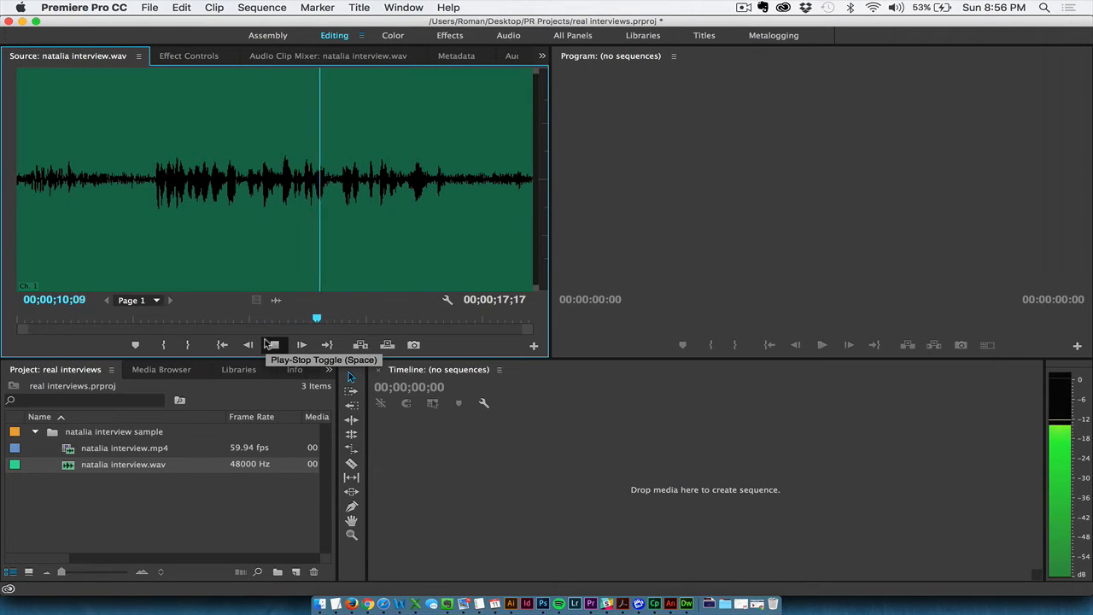
pyautogui.click(273, 345)
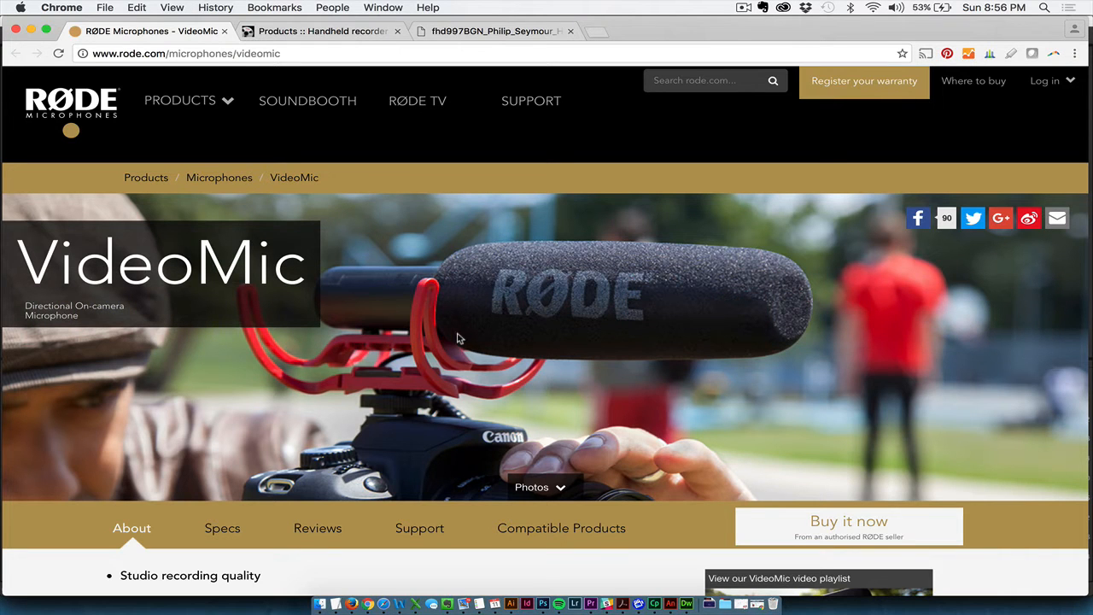
pyautogui.moveTo(332, 303)
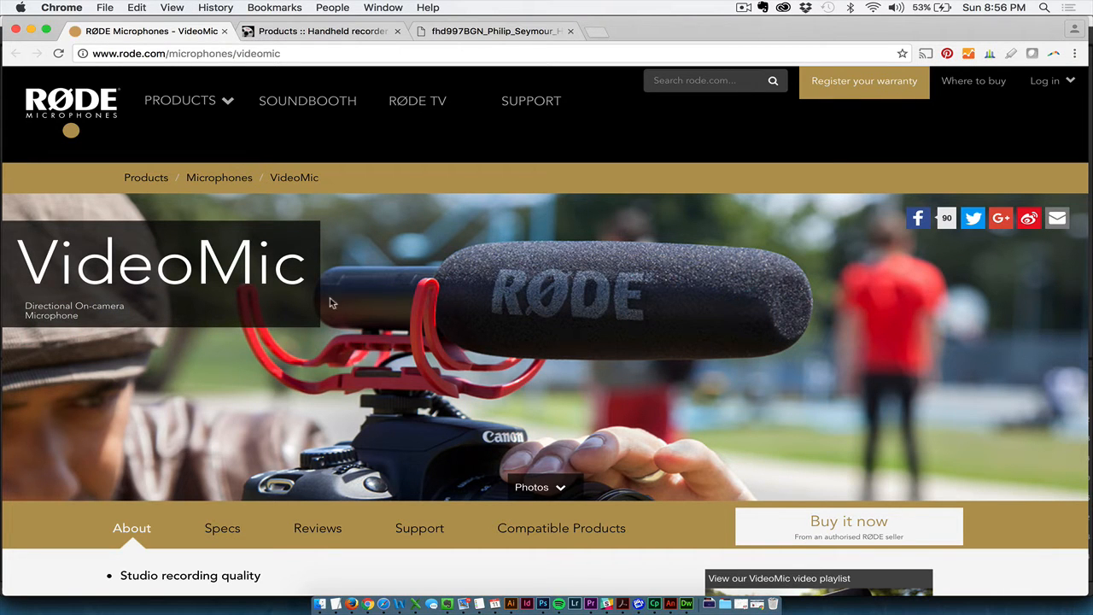
pyautogui.moveTo(395, 428)
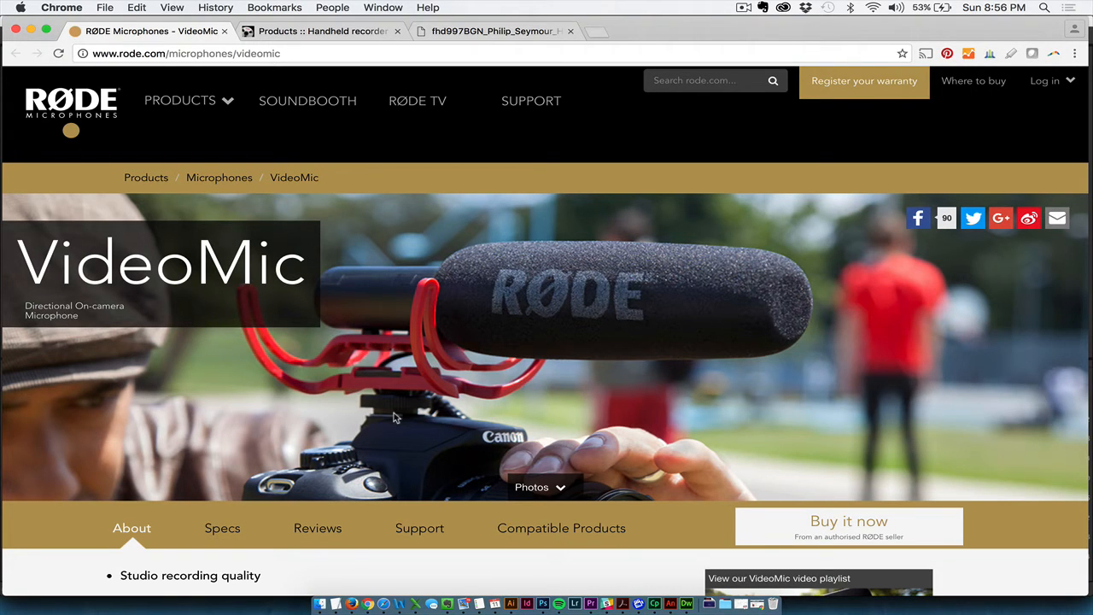
pyautogui.moveTo(522, 16)
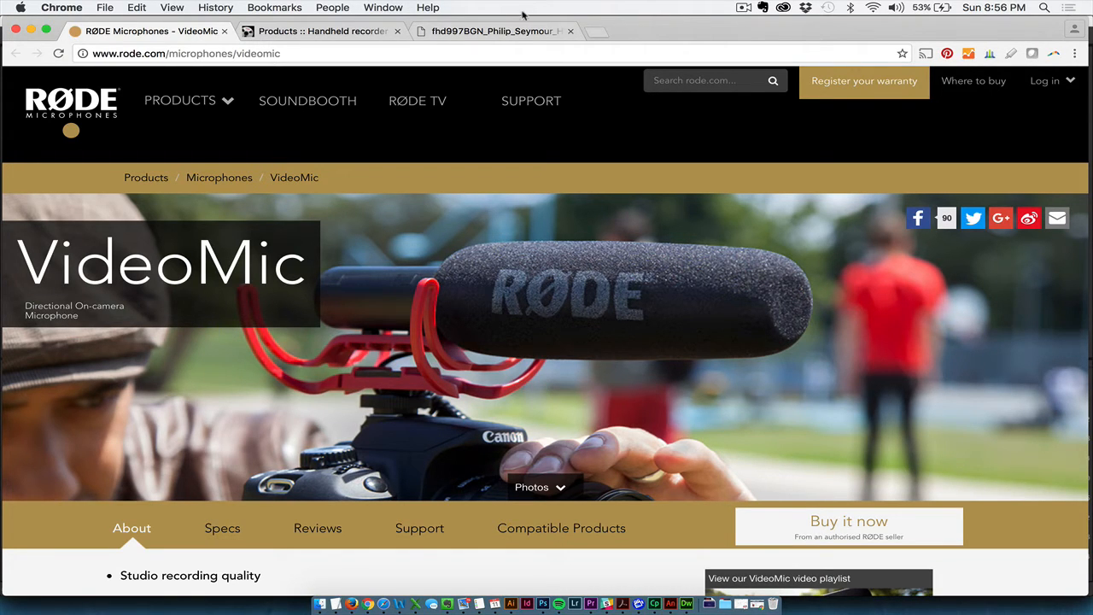
# Show the Boogie Nights still of the boom-mic operator in the third Chrome tab.
pyautogui.click(494, 31)
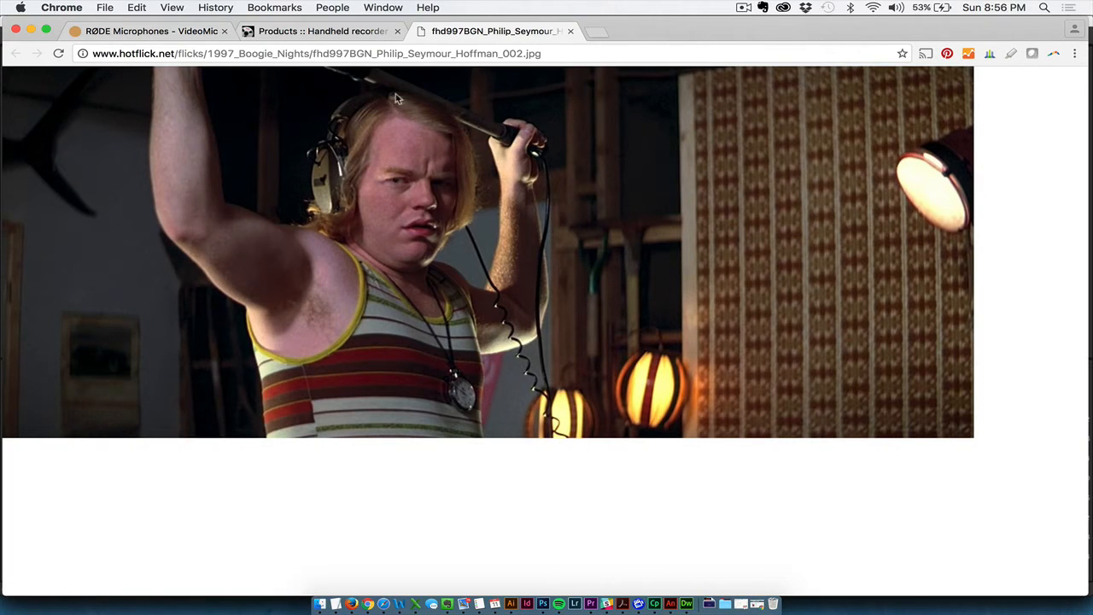
pyautogui.moveTo(538, 247)
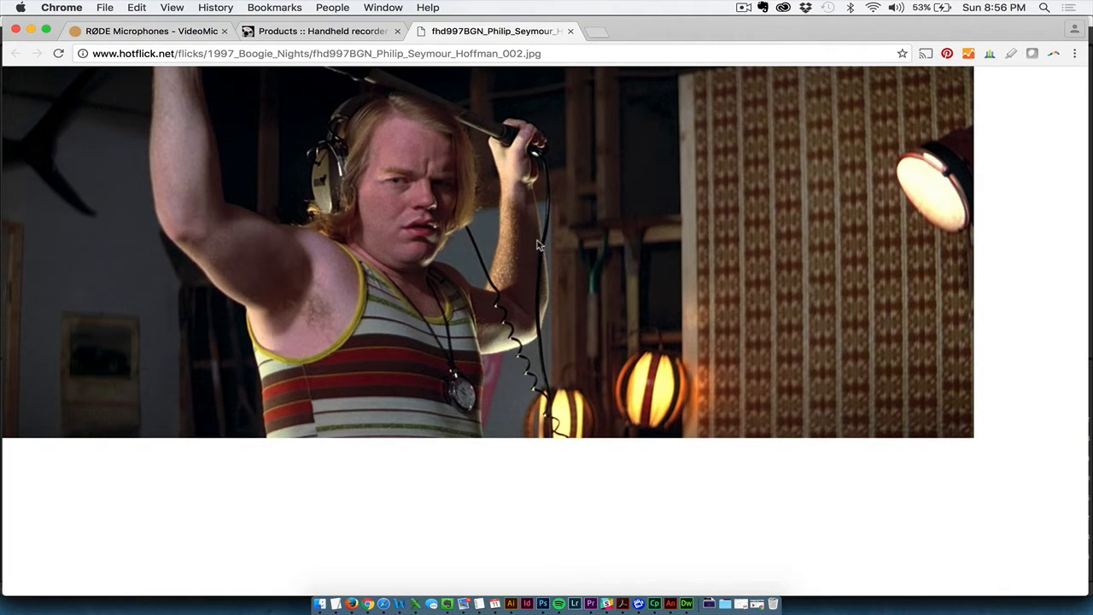
pyautogui.moveTo(461, 121)
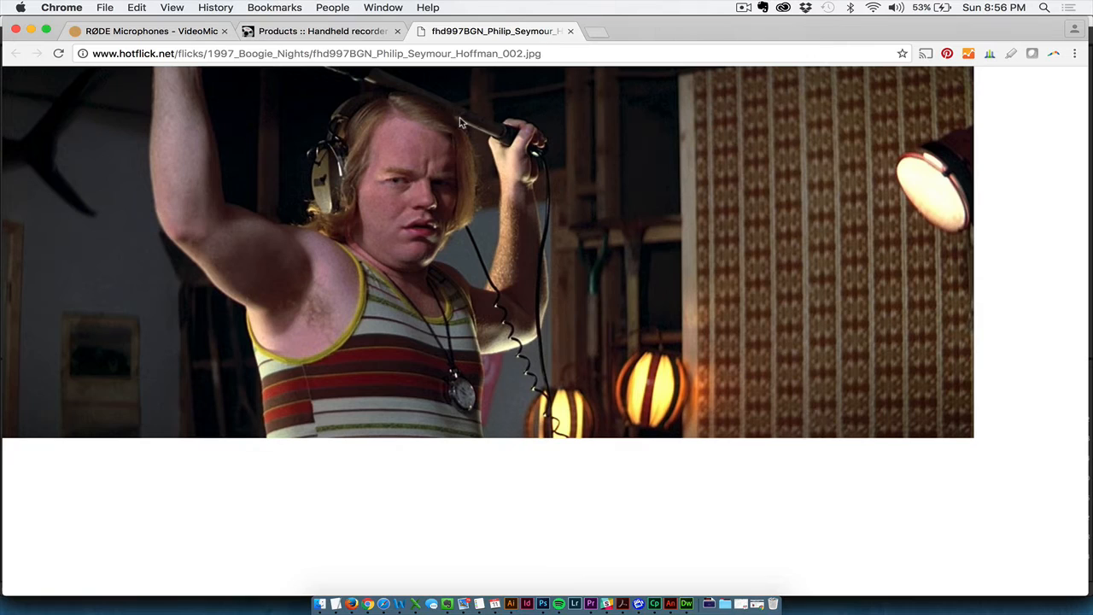
pyautogui.moveTo(534, 319)
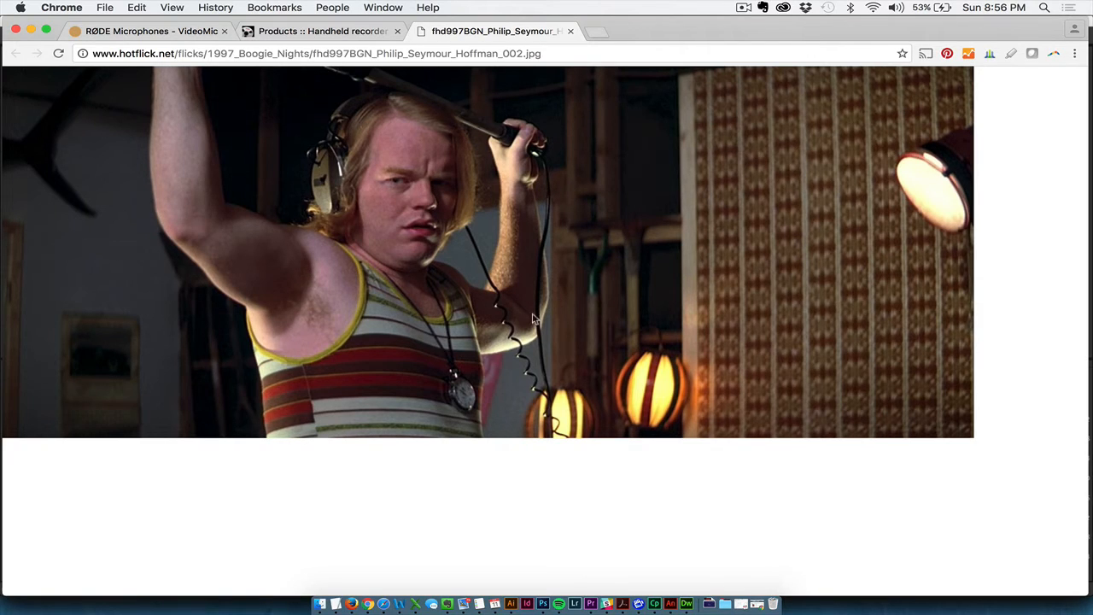
pyautogui.moveTo(556, 415)
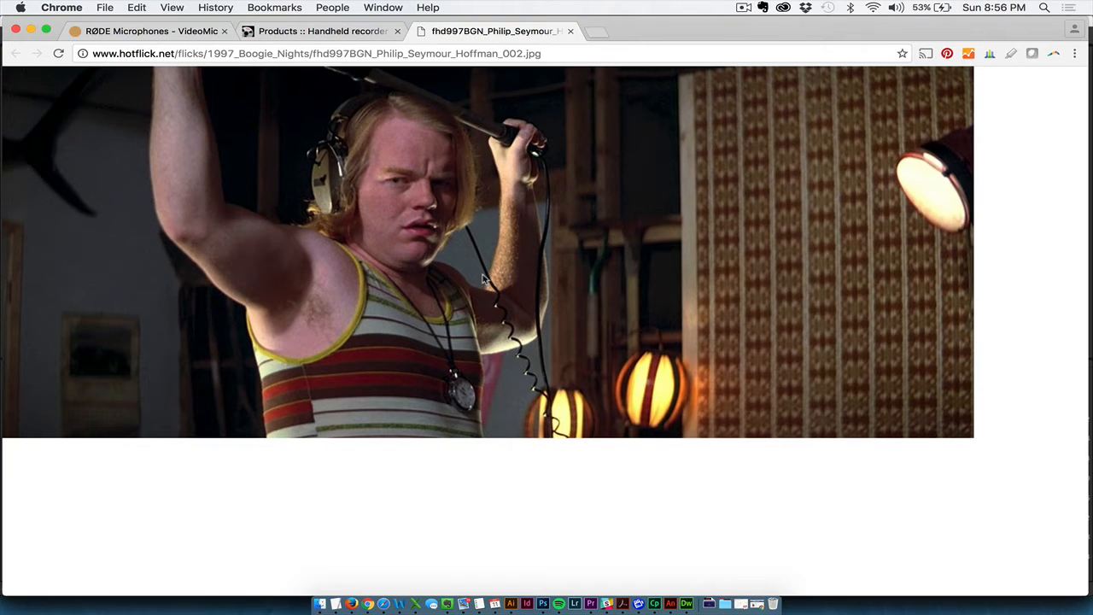
pyautogui.moveTo(472, 162)
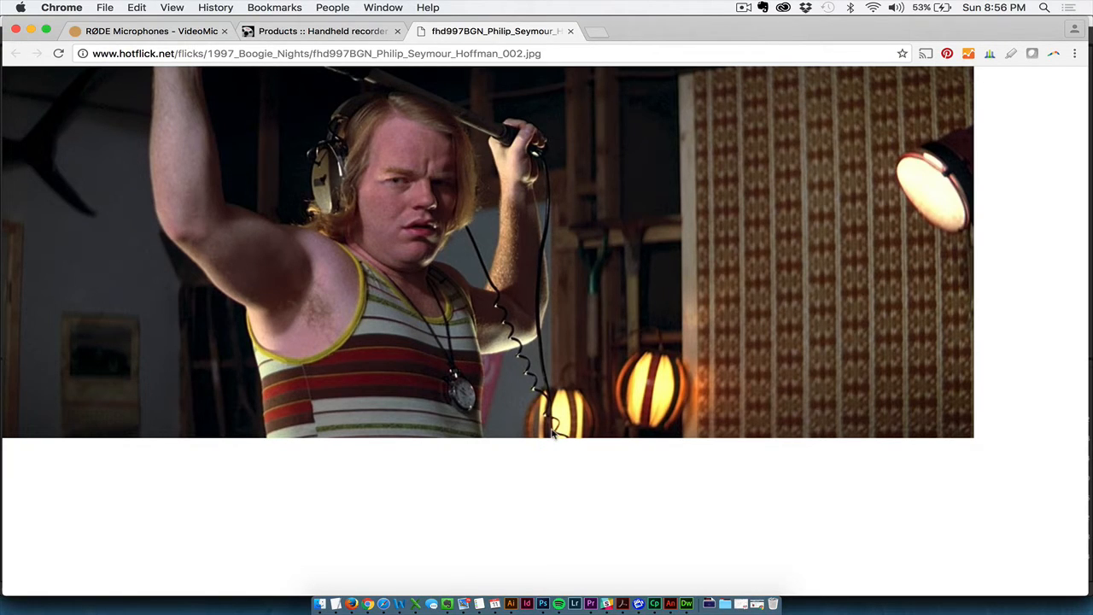
# Browse the TASCAM handheld recorder list, including the DR-701D, DR-680MKII, DR-22WL and DR-44WL.
pyautogui.click(319, 31)
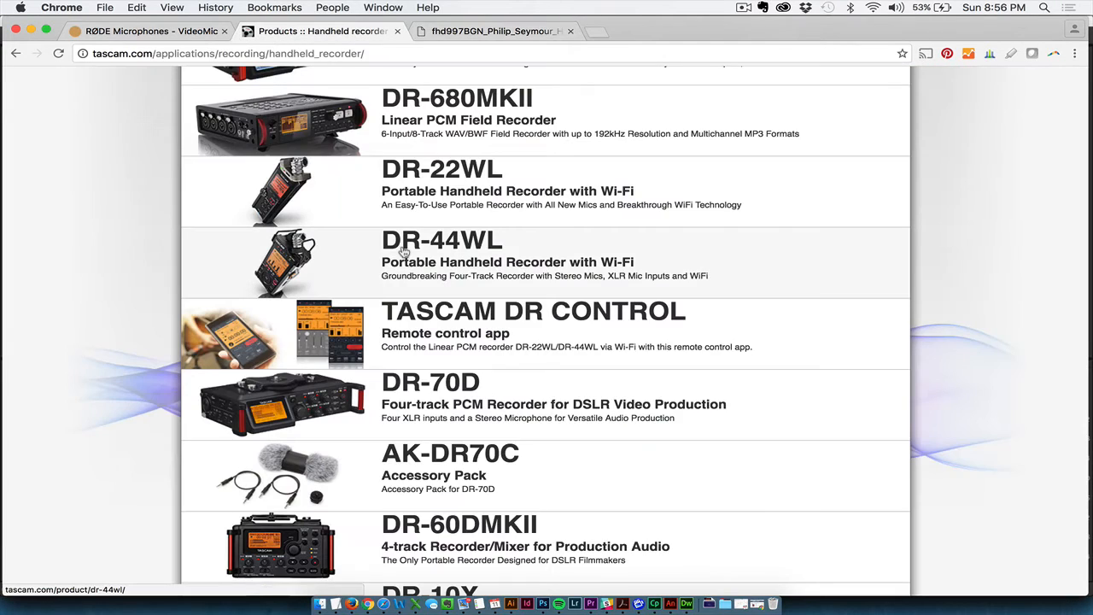
pyautogui.scroll(3)
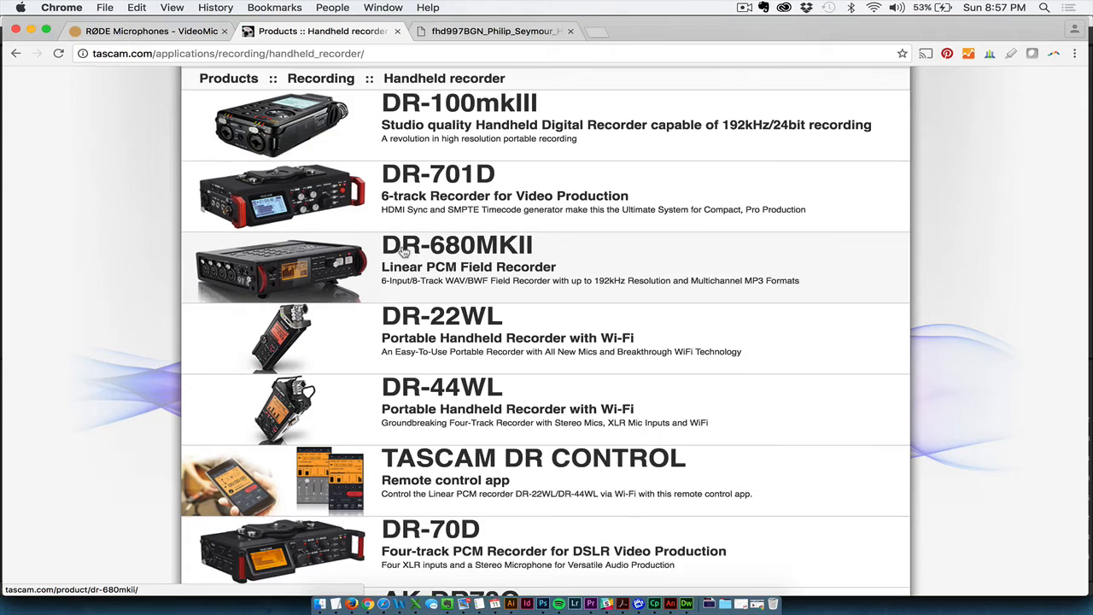
pyautogui.scroll(-3)
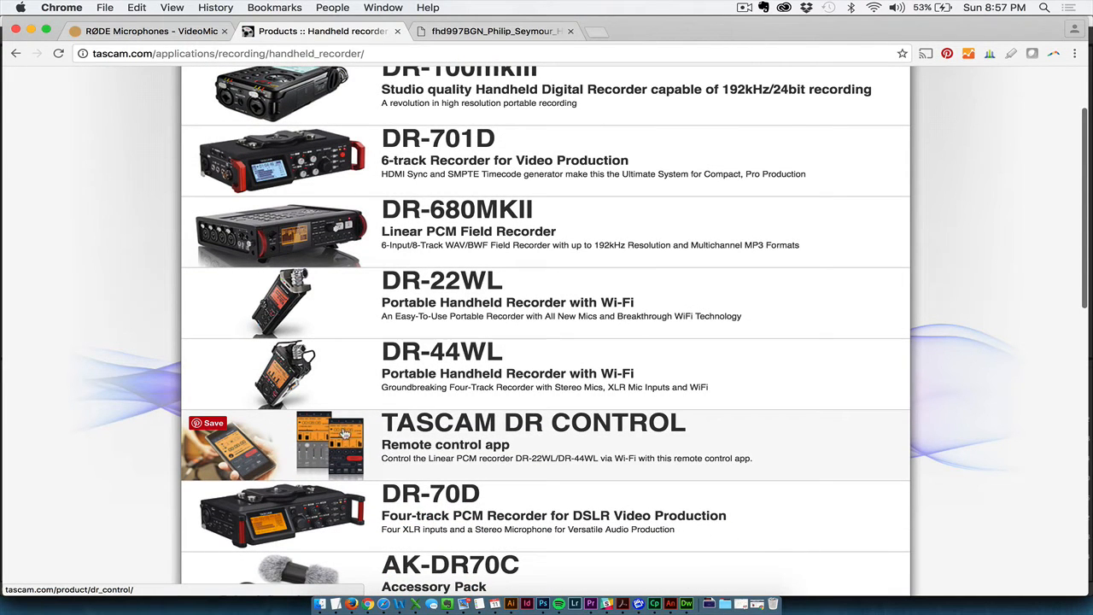
pyautogui.moveTo(388, 445)
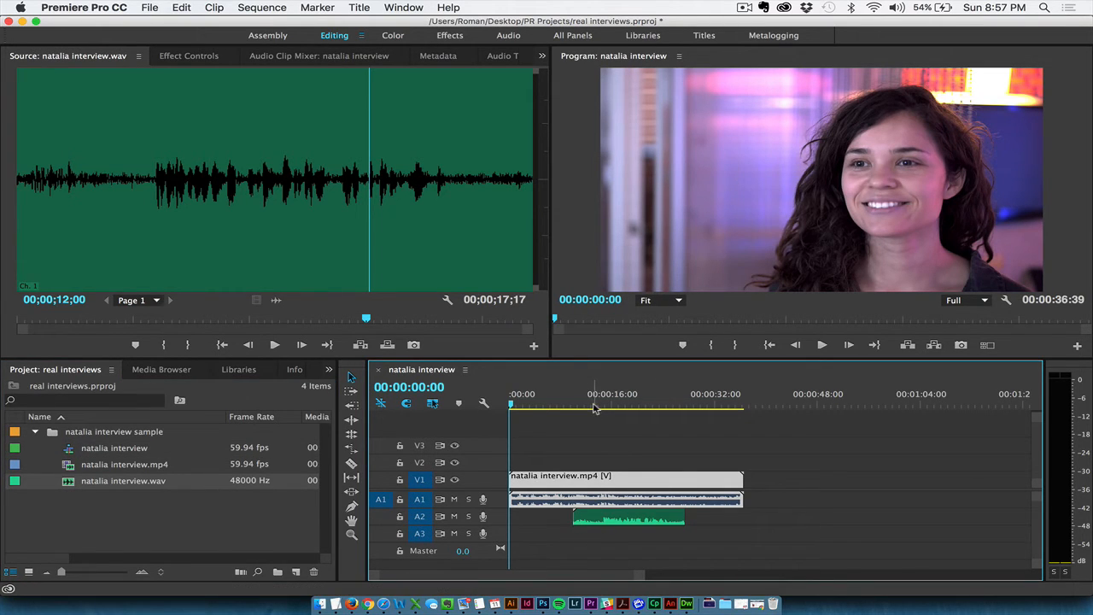
pyautogui.moveTo(760, 199)
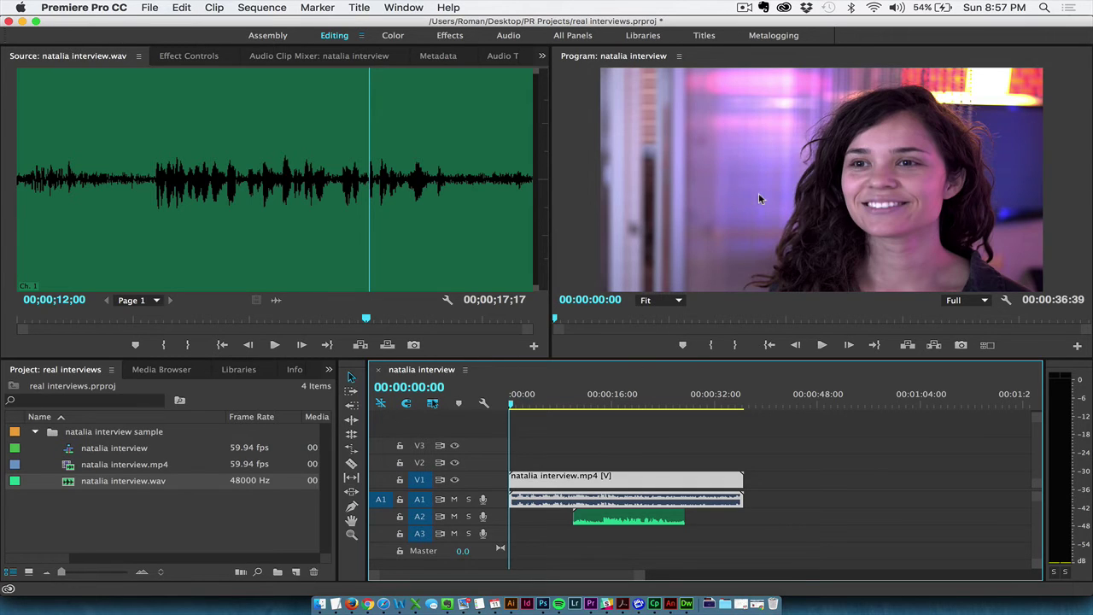
pyautogui.moveTo(594, 381)
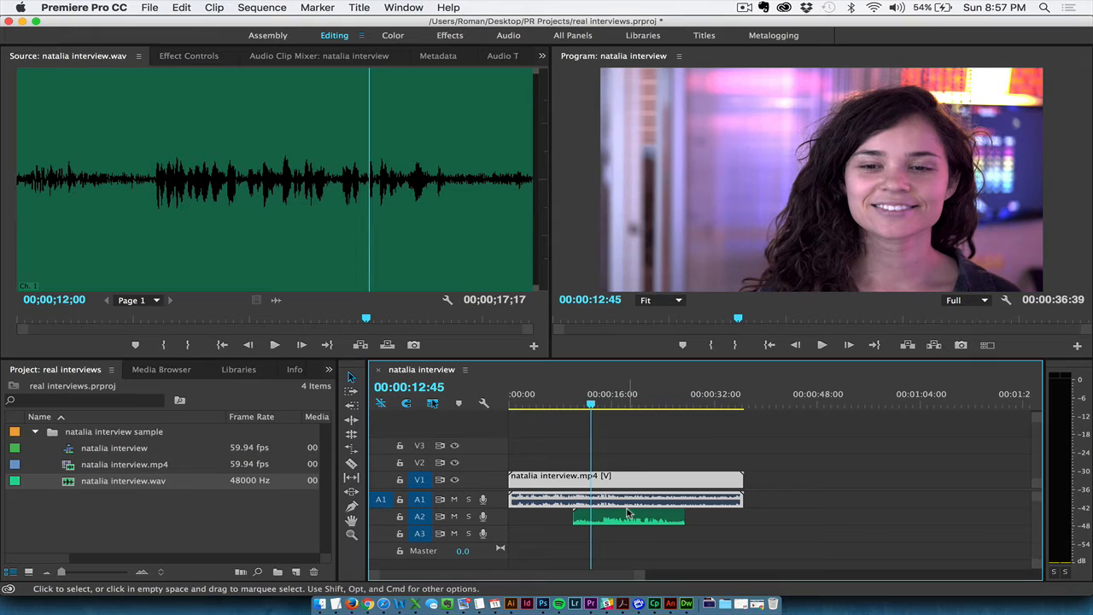
pyautogui.moveTo(628, 512)
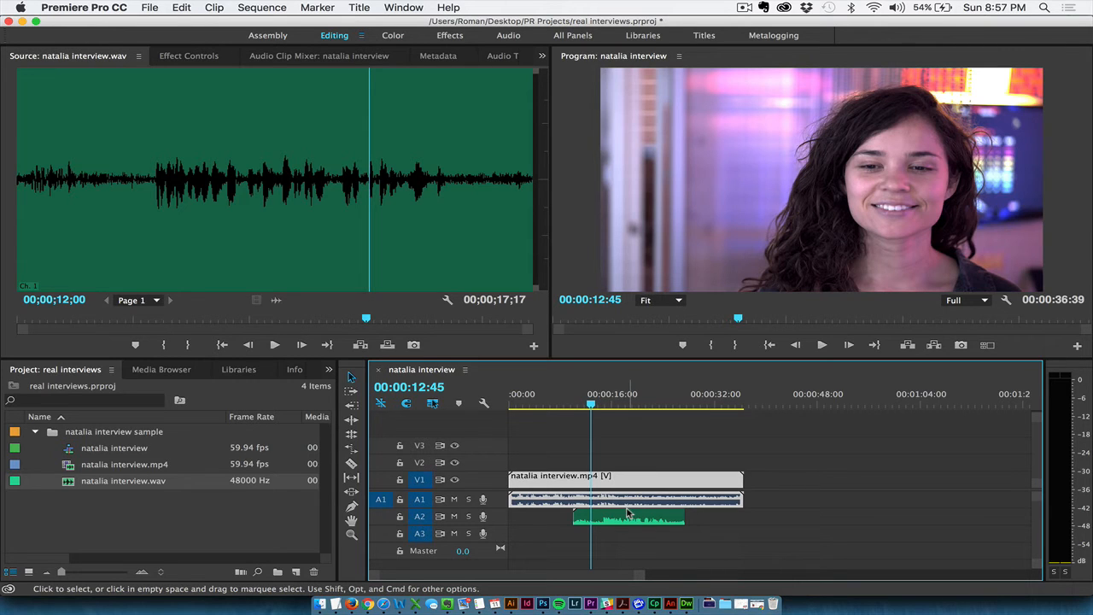
pyautogui.moveTo(624, 499)
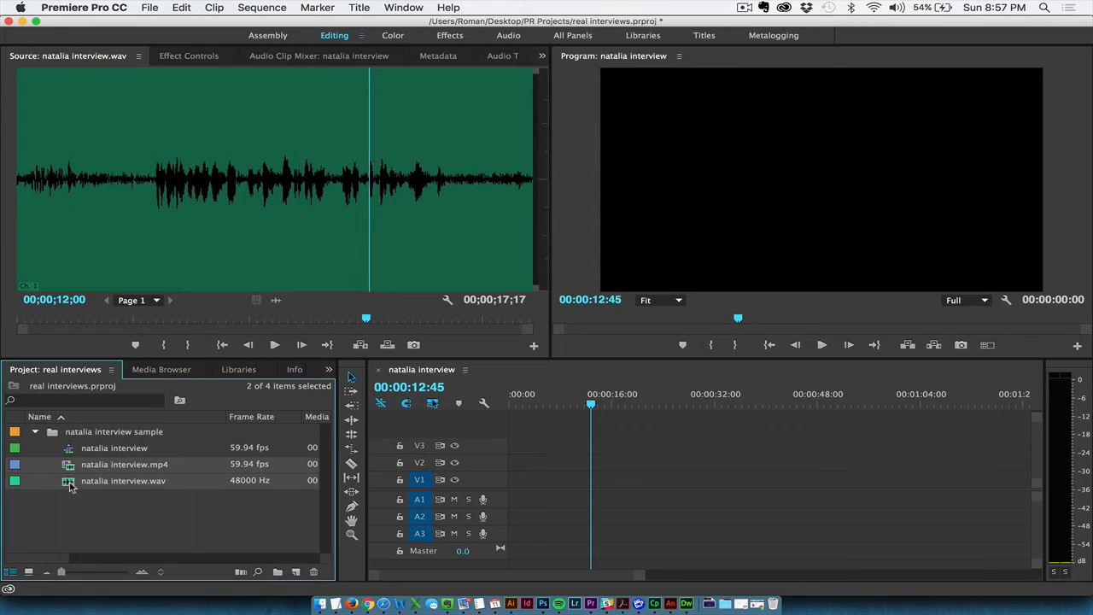
pyautogui.moveTo(72, 484)
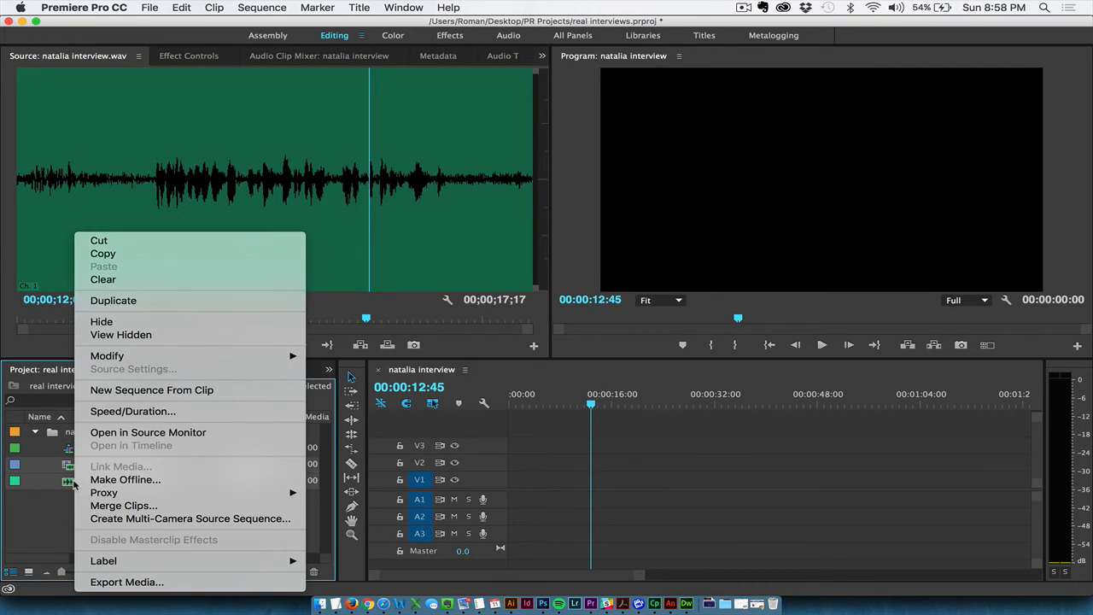
pyautogui.moveTo(124, 505)
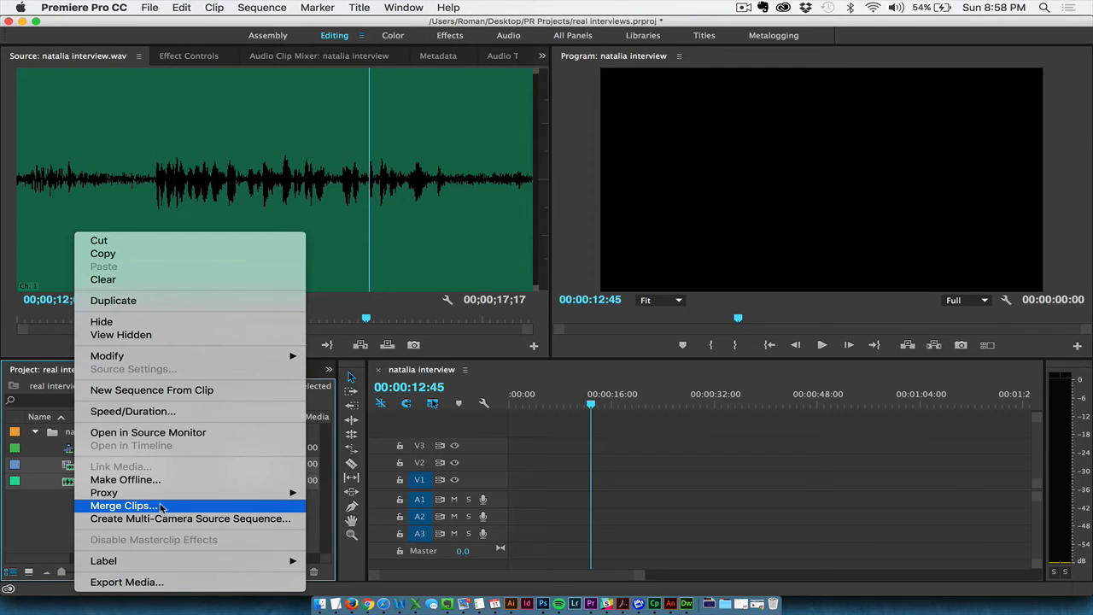
# Merge the interview video and recorder audio with Synchronize Point set to Audio.
pyautogui.click(122, 504)
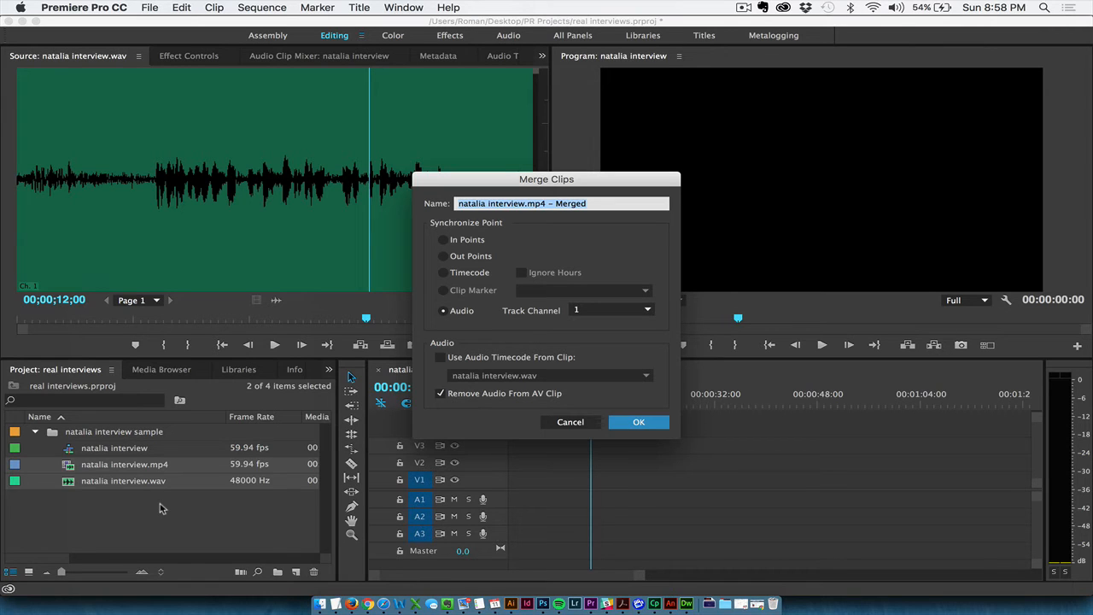
pyautogui.moveTo(289, 446)
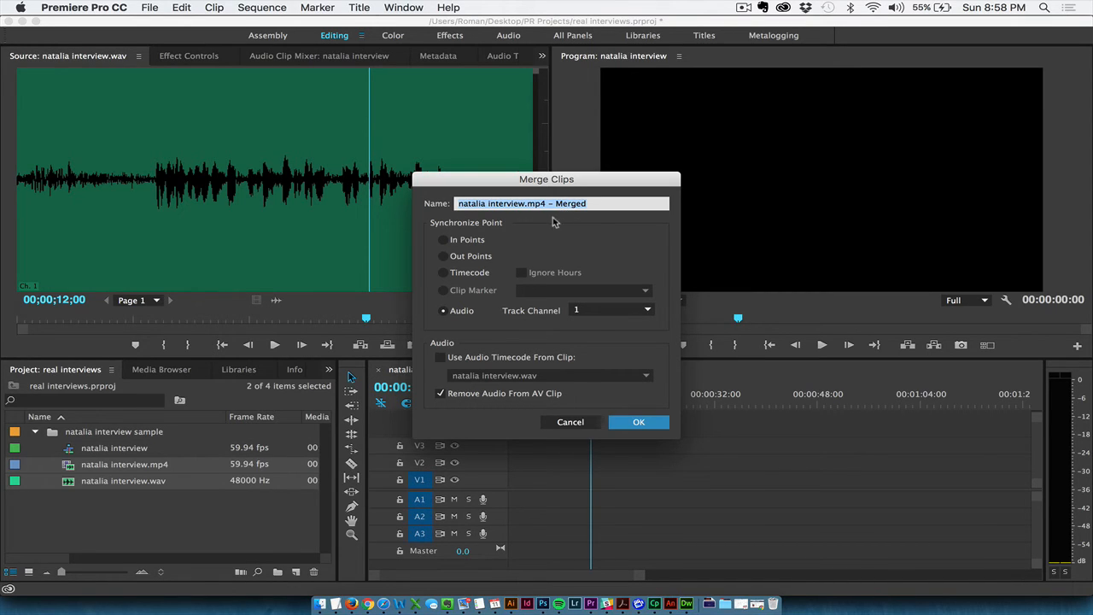
pyautogui.click(443, 240)
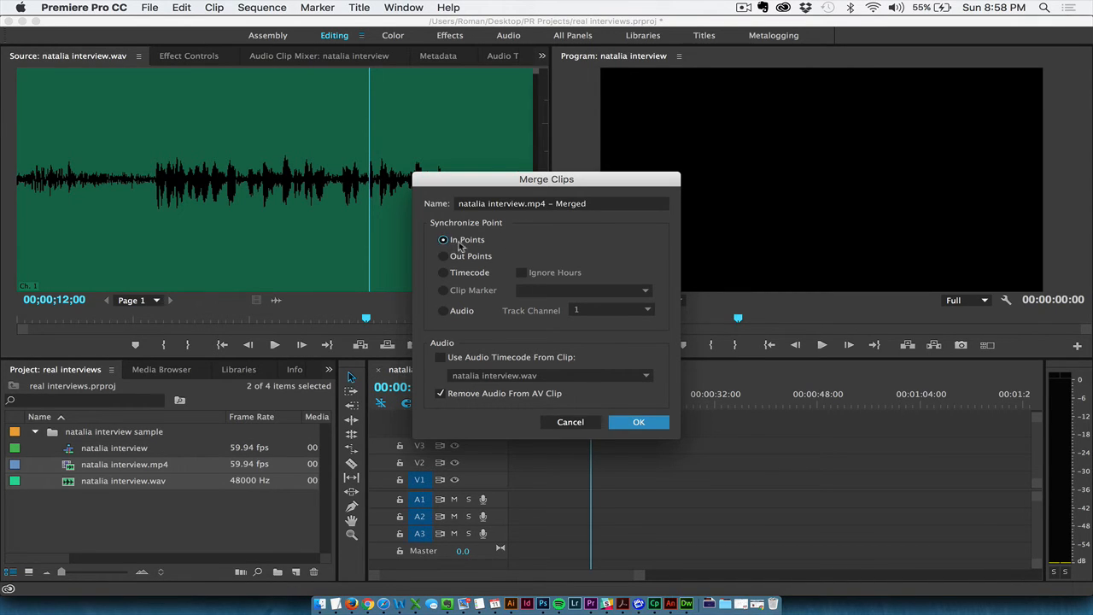
pyautogui.click(444, 310)
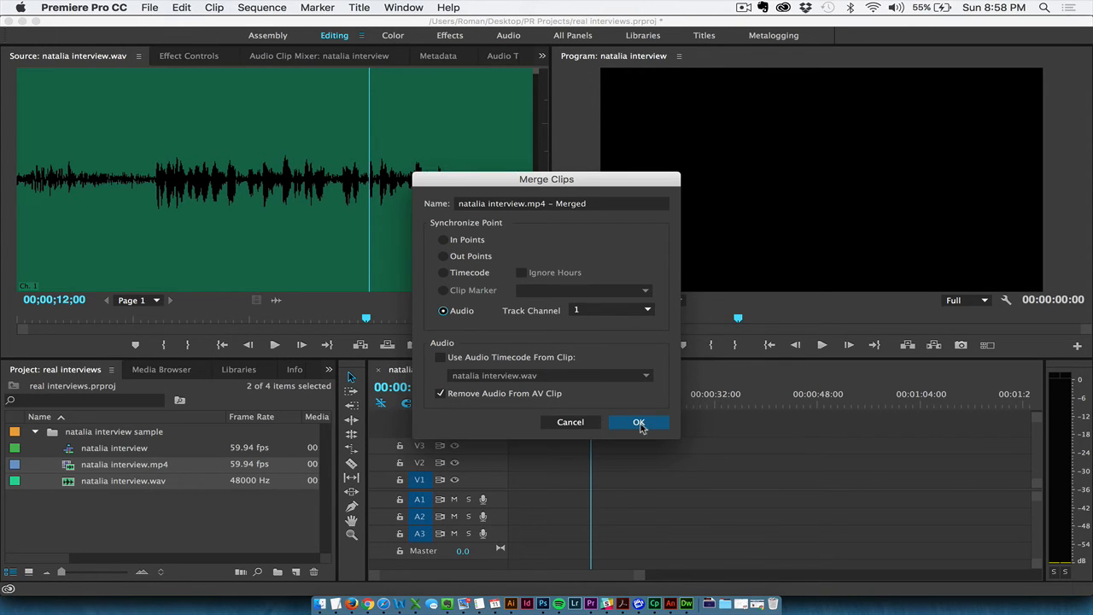
pyautogui.click(638, 421)
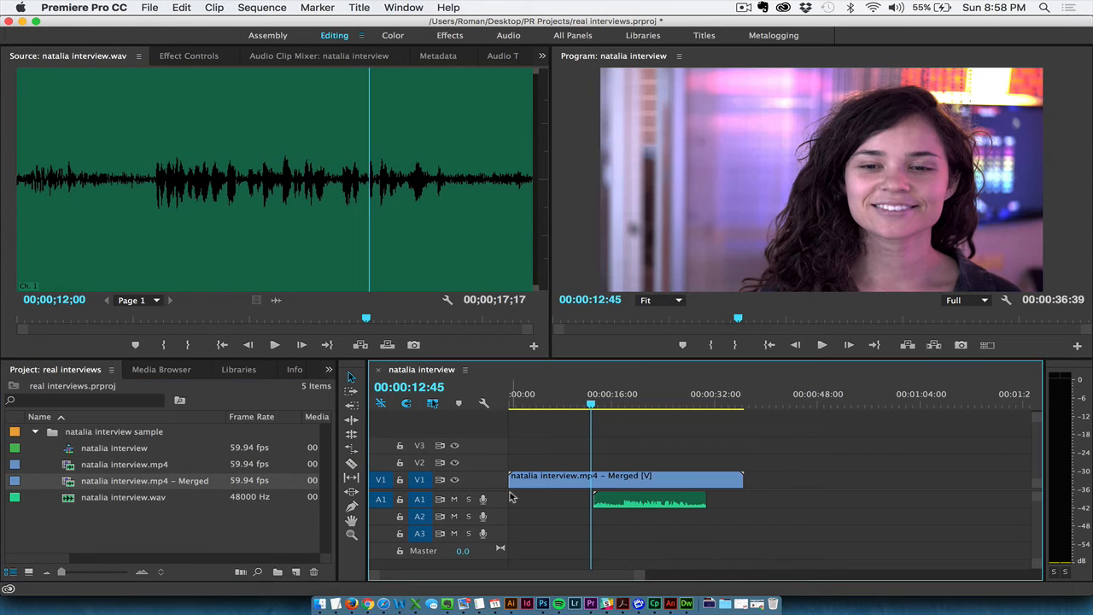
# Deselect the 'natalia interview.mp4 – Merged' clip on the timeline.
pyautogui.click(612, 406)
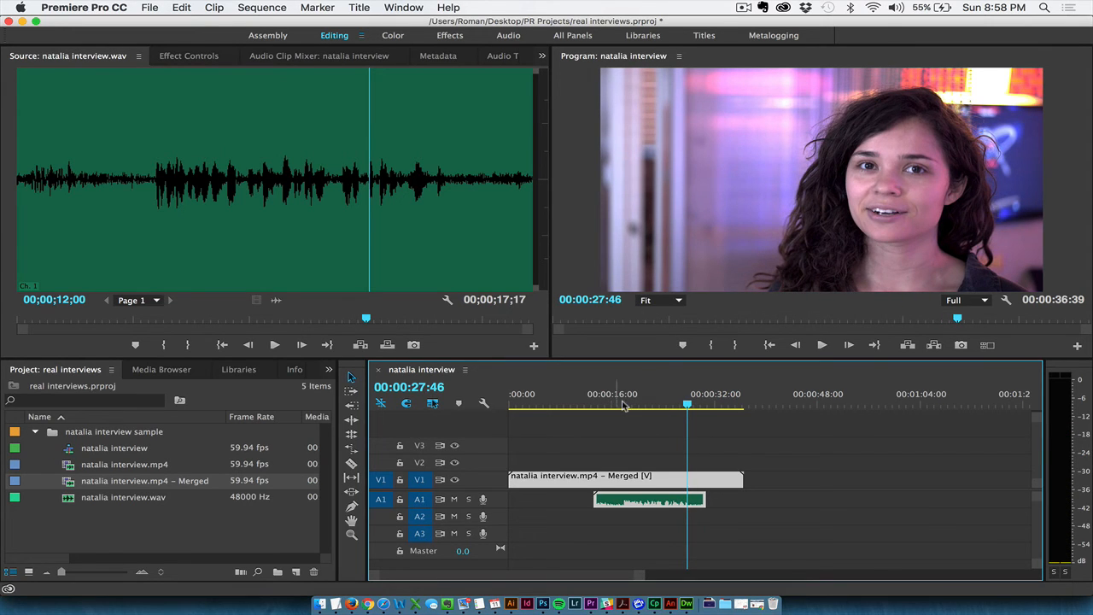
pyautogui.moveTo(660, 404)
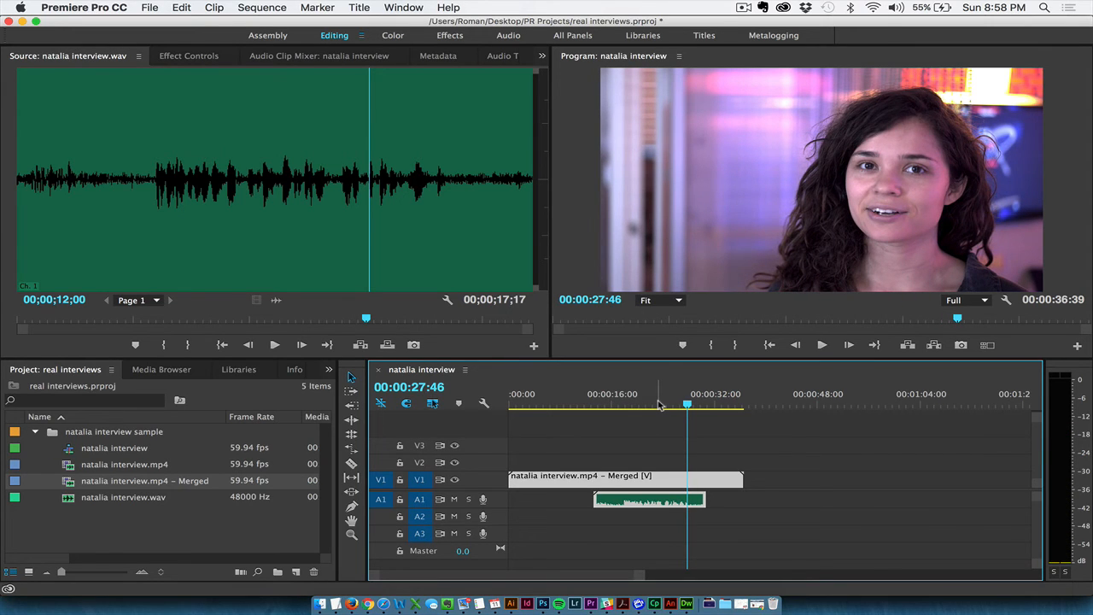
# Trim the merged clip's silent lead-in, place it at 00:00, and play from about four seconds.
pyautogui.click(623, 477)
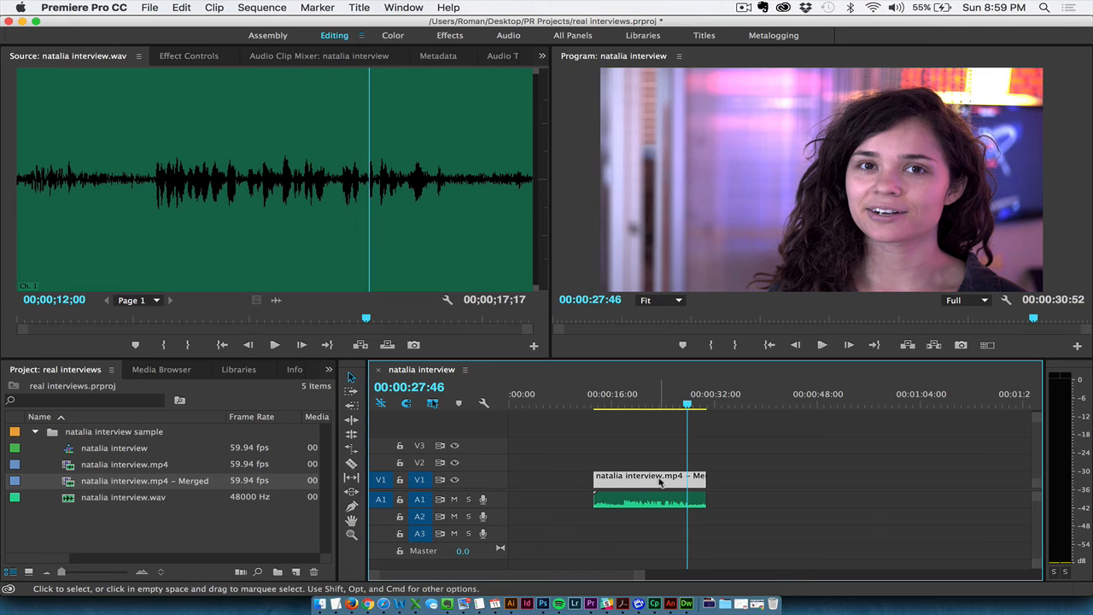
pyautogui.moveTo(604, 484)
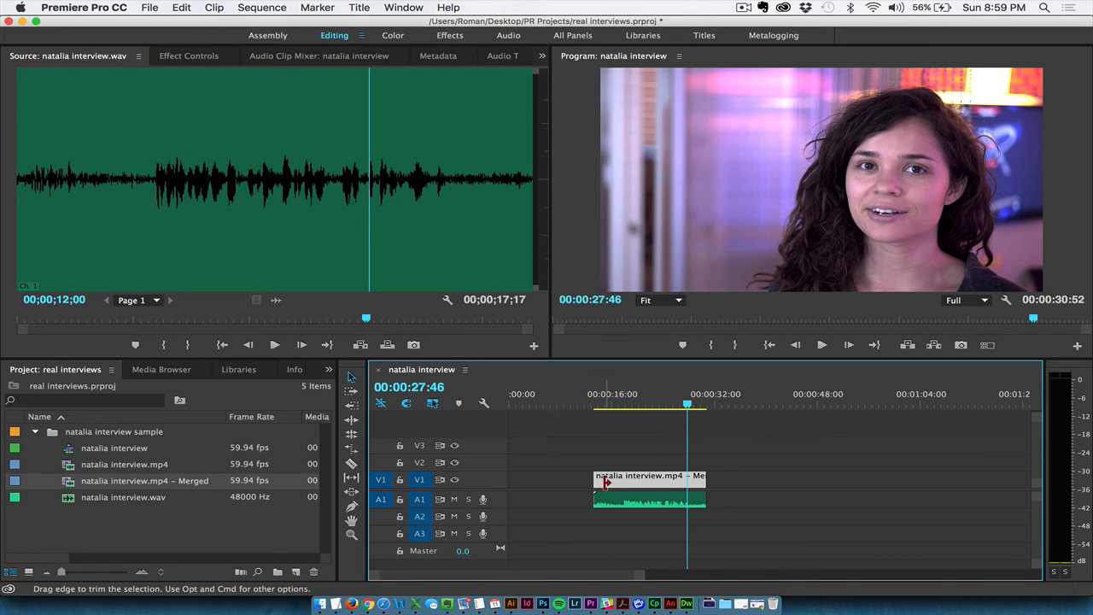
pyautogui.moveTo(633, 505)
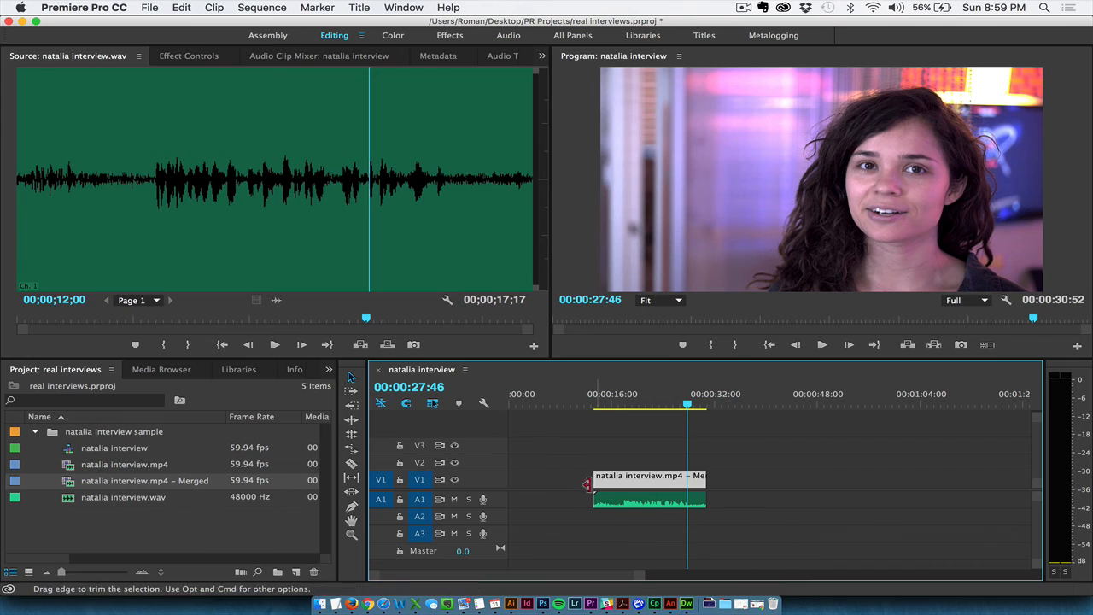
pyautogui.moveTo(597, 485)
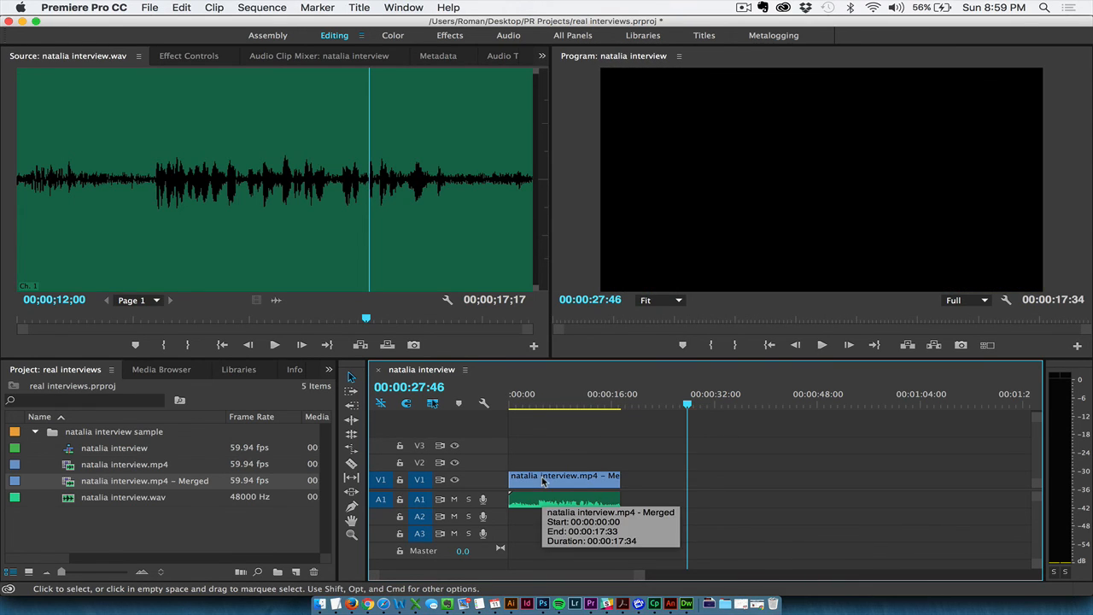
pyautogui.click(534, 405)
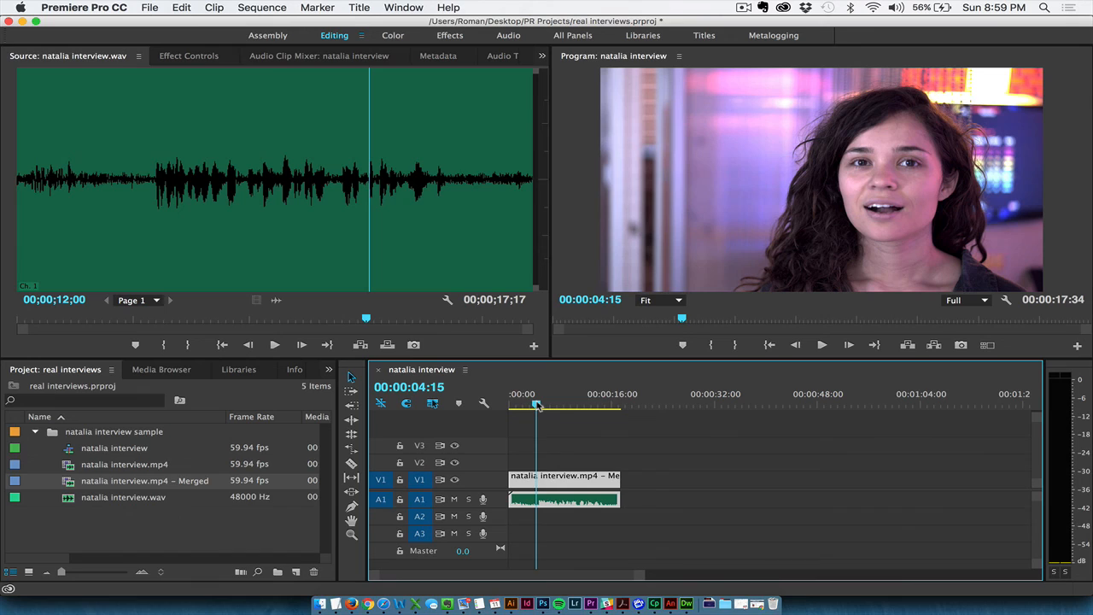